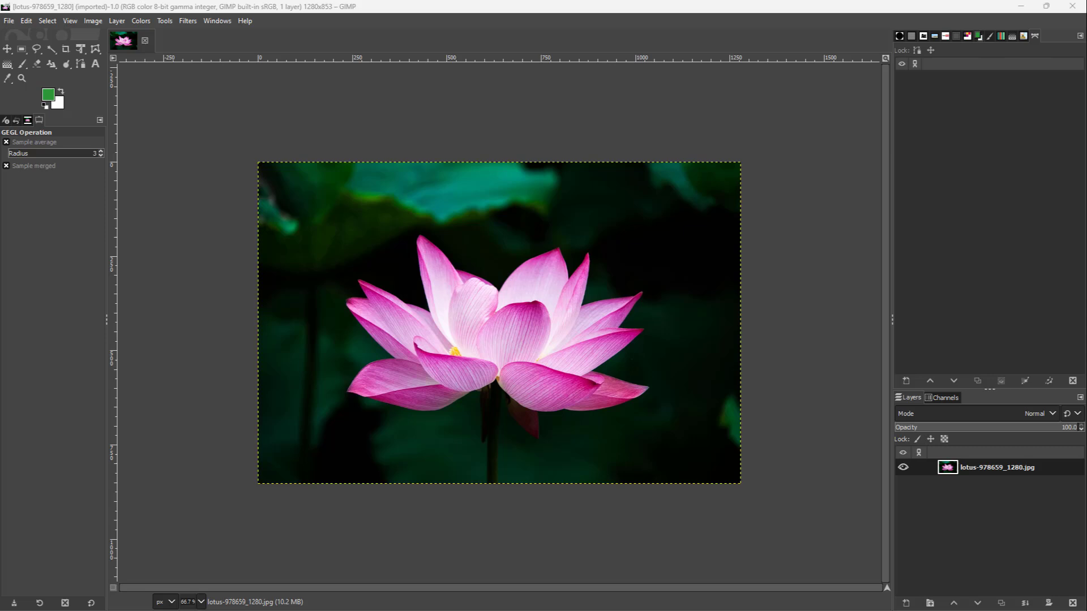
mouse_move(722, 188)
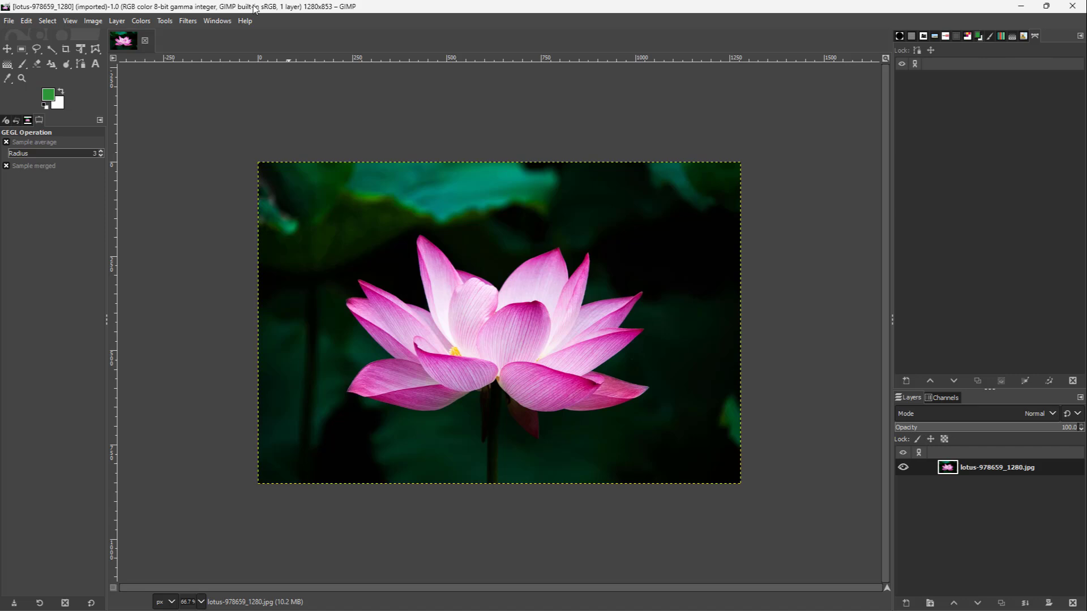
- Browse the Filters menu to reveal the Edge-Detect submenu
click(188, 20)
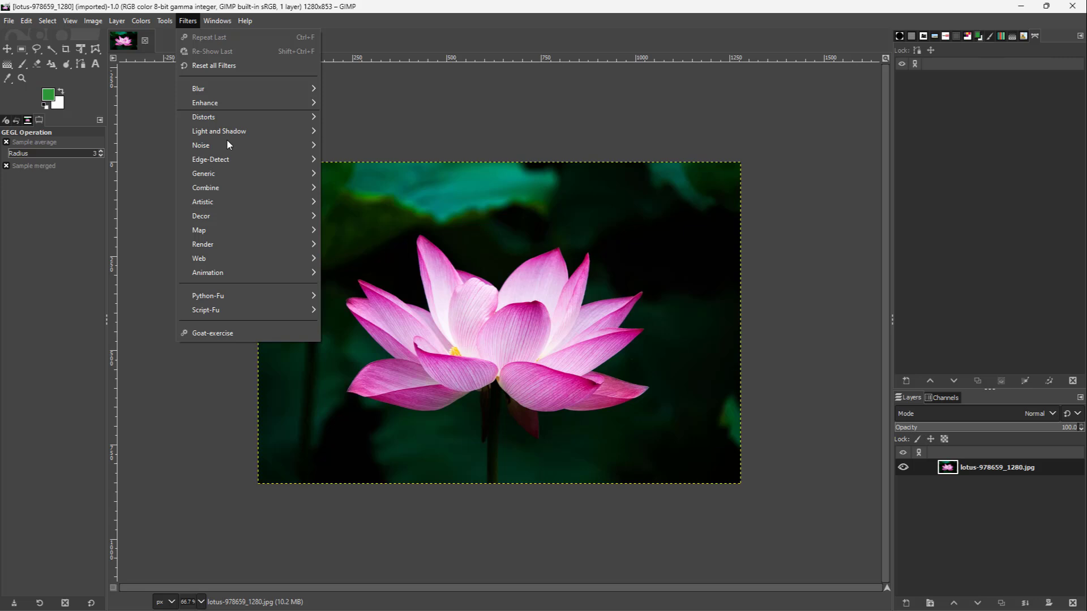
mouse_move(248, 165)
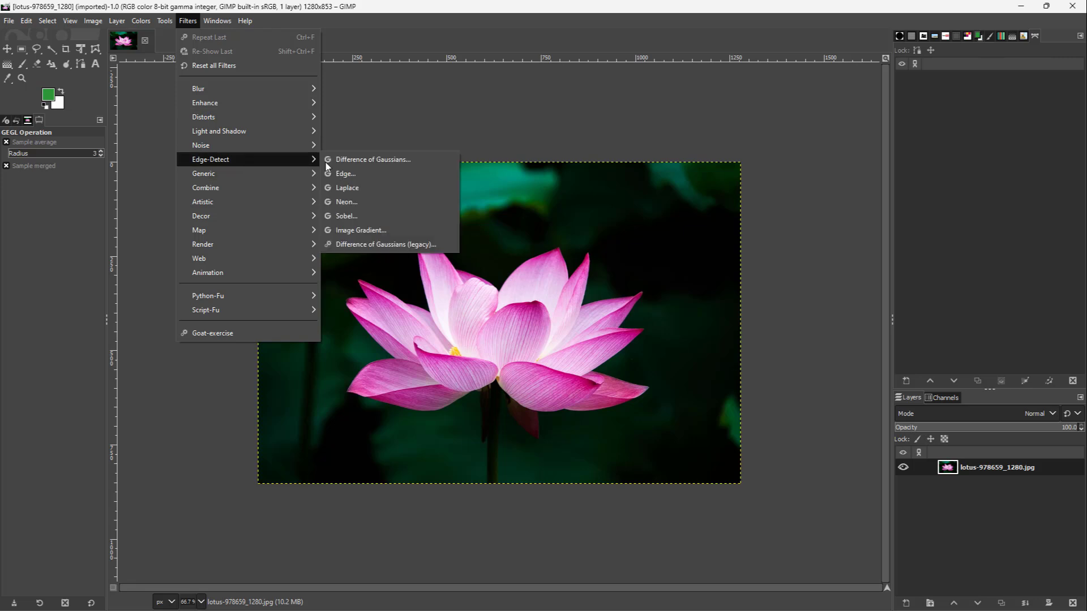
mouse_move(346, 201)
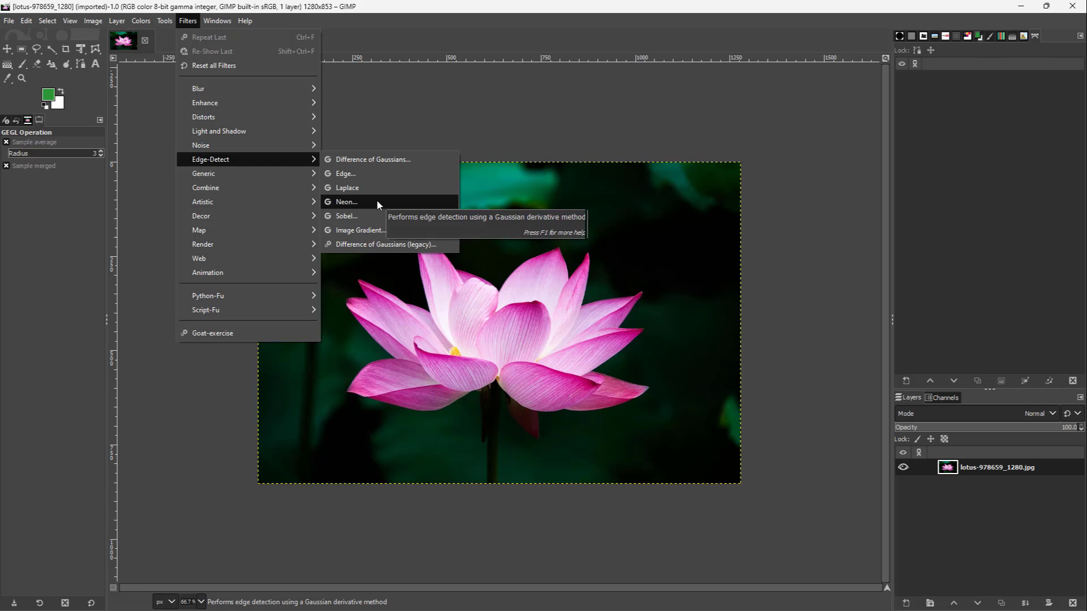
- Open the Neon edge-detect filter with radius 9.762 and intensity 0.131
click(346, 201)
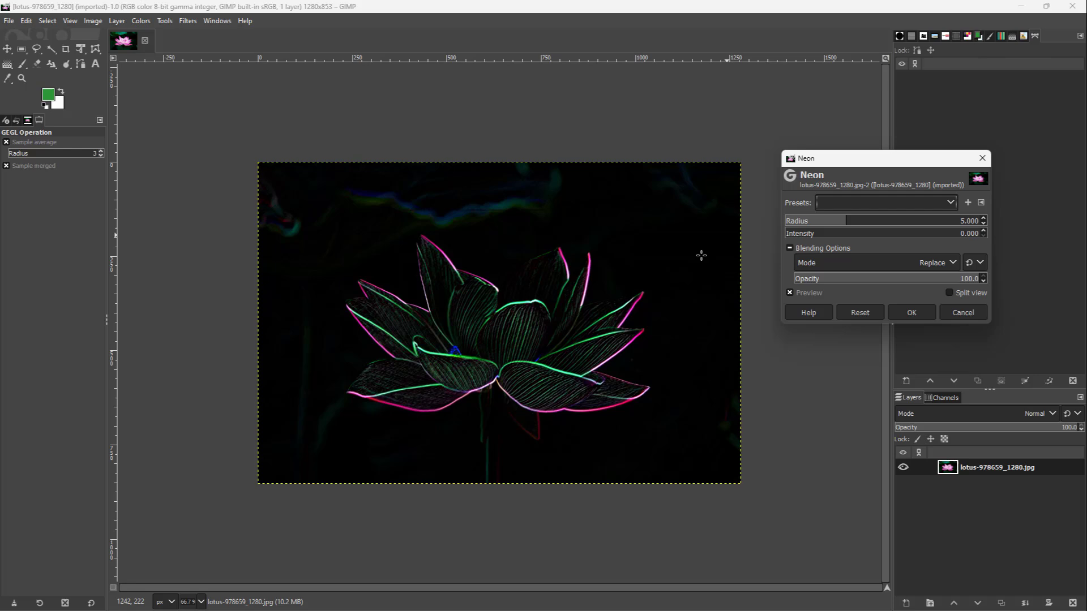
mouse_move(834, 221)
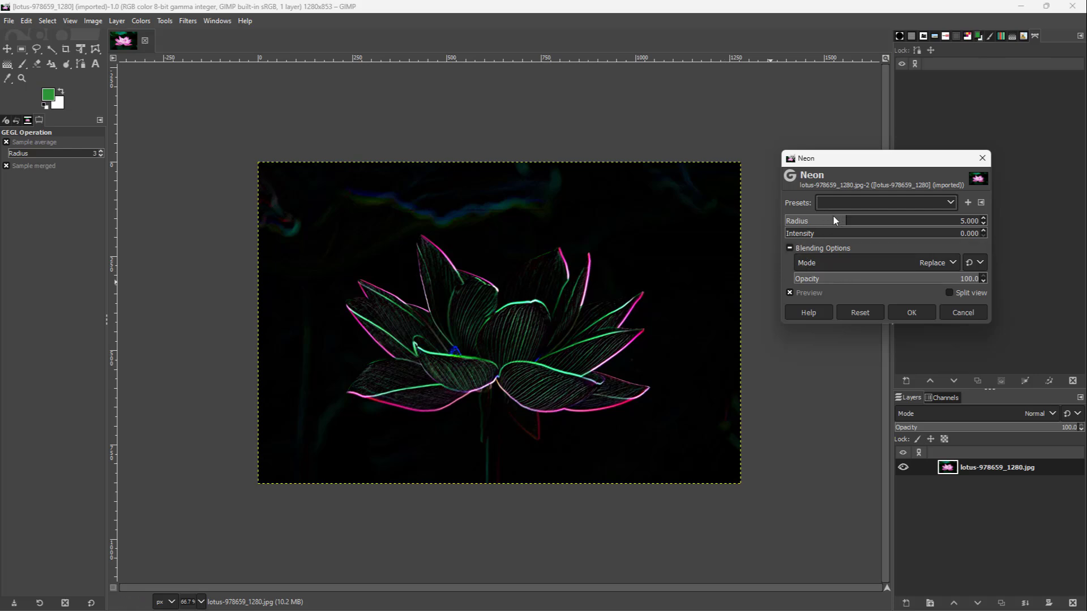
drag(835, 220, 928, 221)
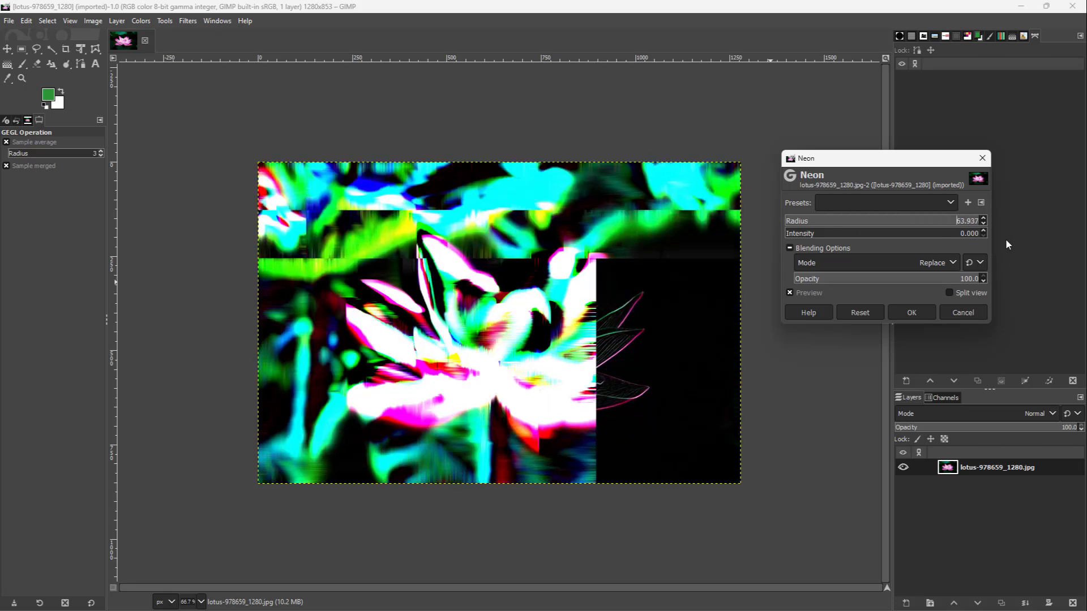
drag(970, 220, 873, 220)
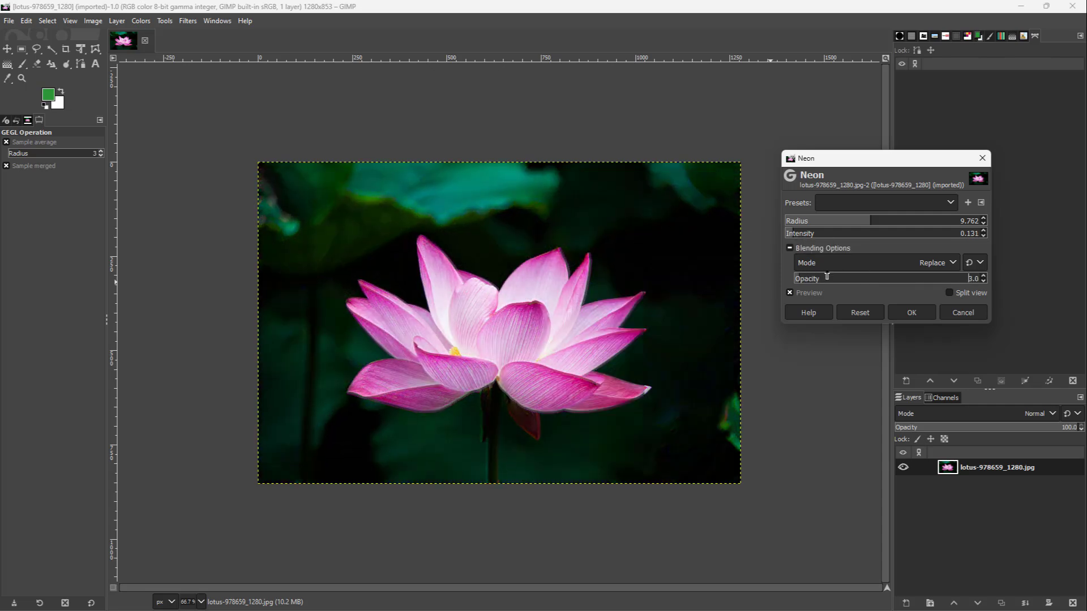
- Set Neon opacity to about 81, trying Lighten only and Multiply before keeping Replace
drag(828, 278, 947, 278)
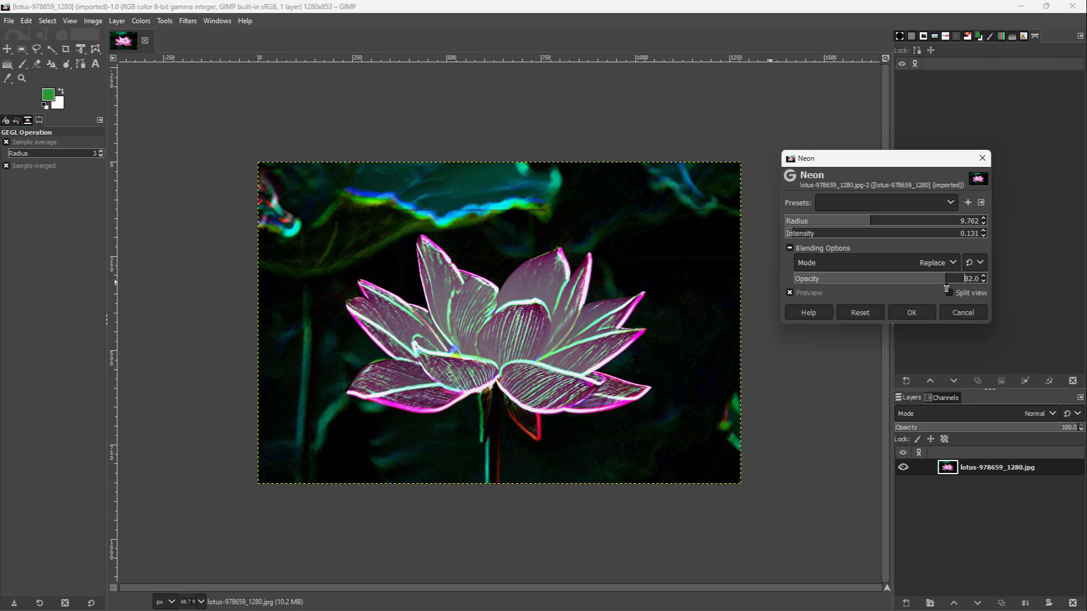
click(943, 263)
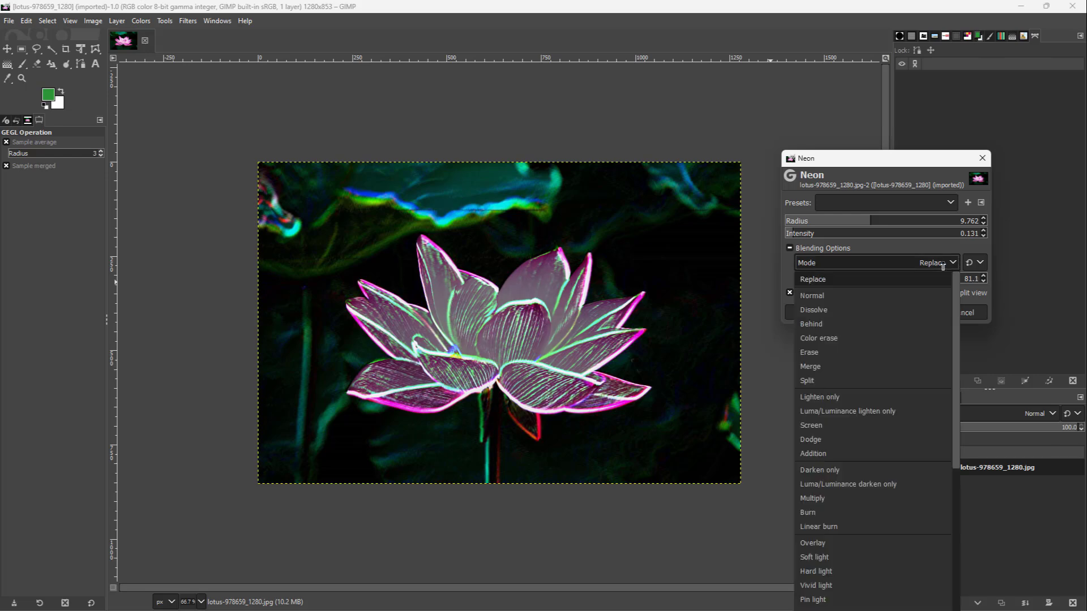
click(818, 397)
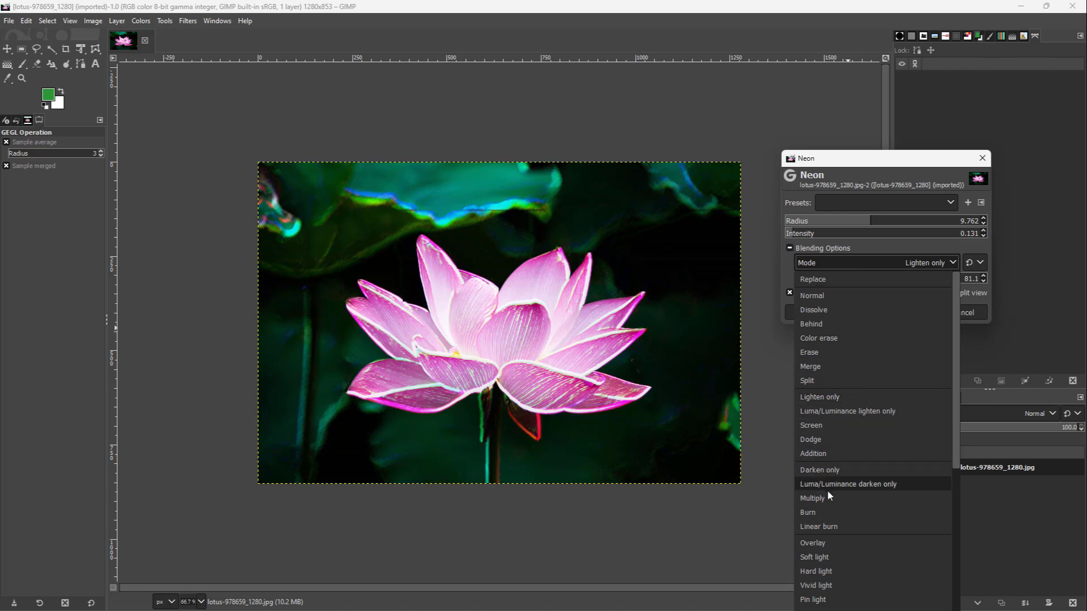
click(819, 497)
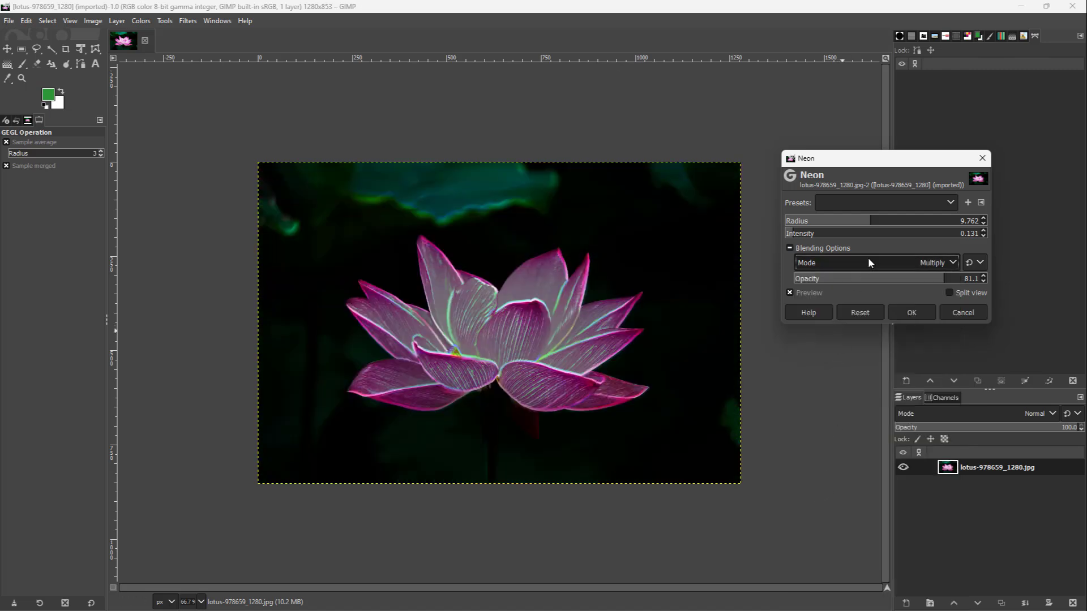
click(932, 263)
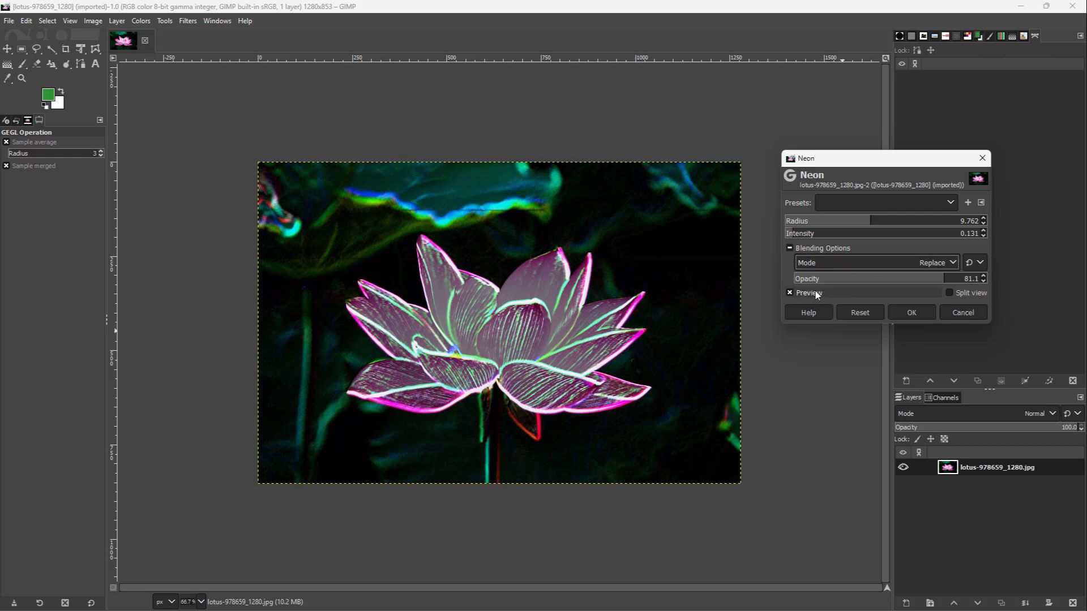
- Compare the Neon result with preview and split view toggles, then apply the filter
click(789, 293)
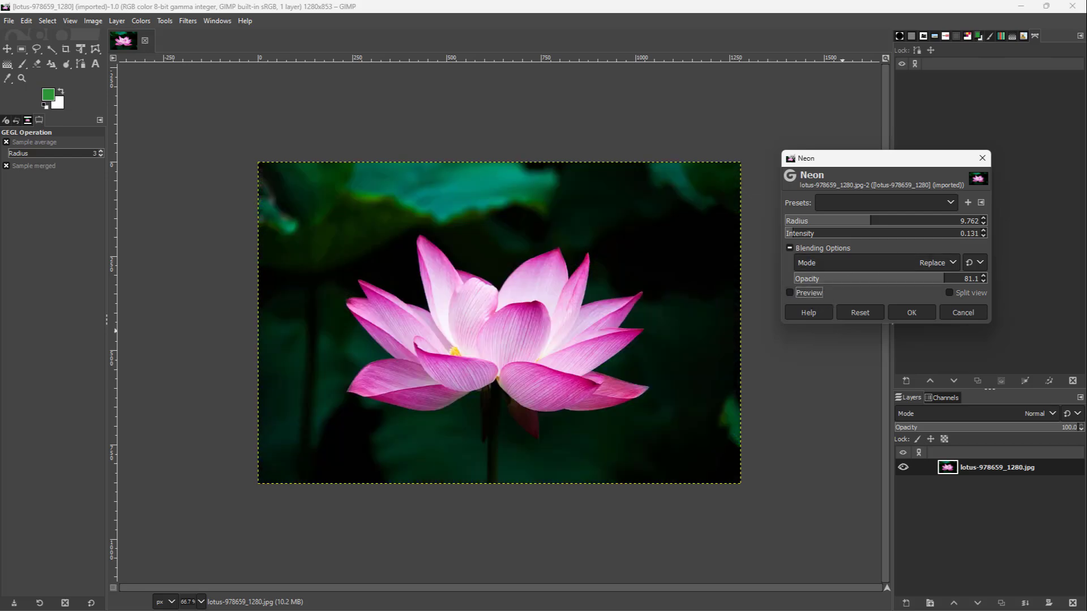
click(789, 292)
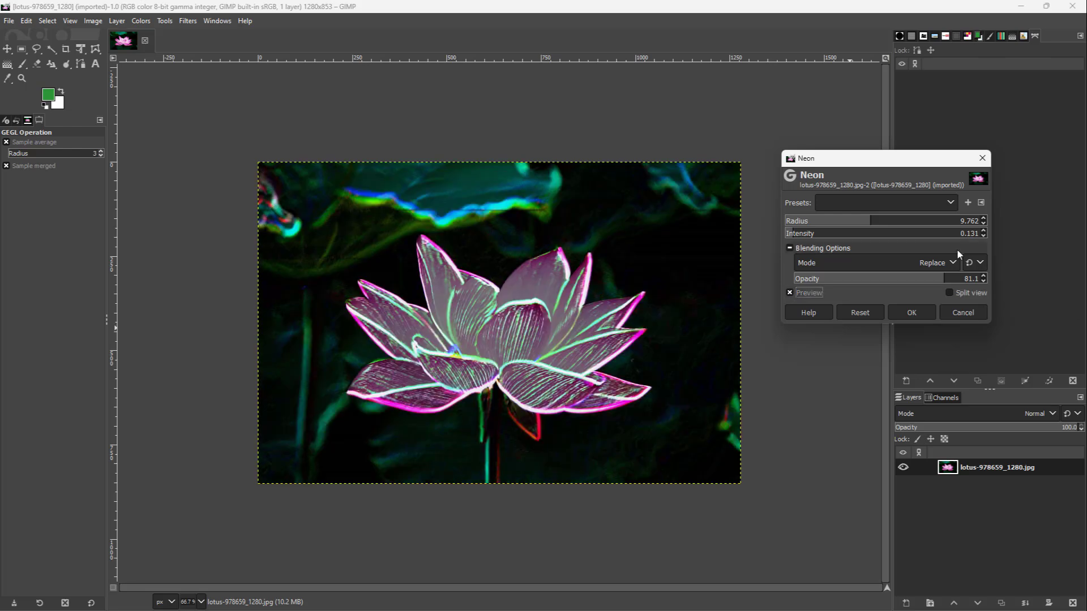
click(952, 292)
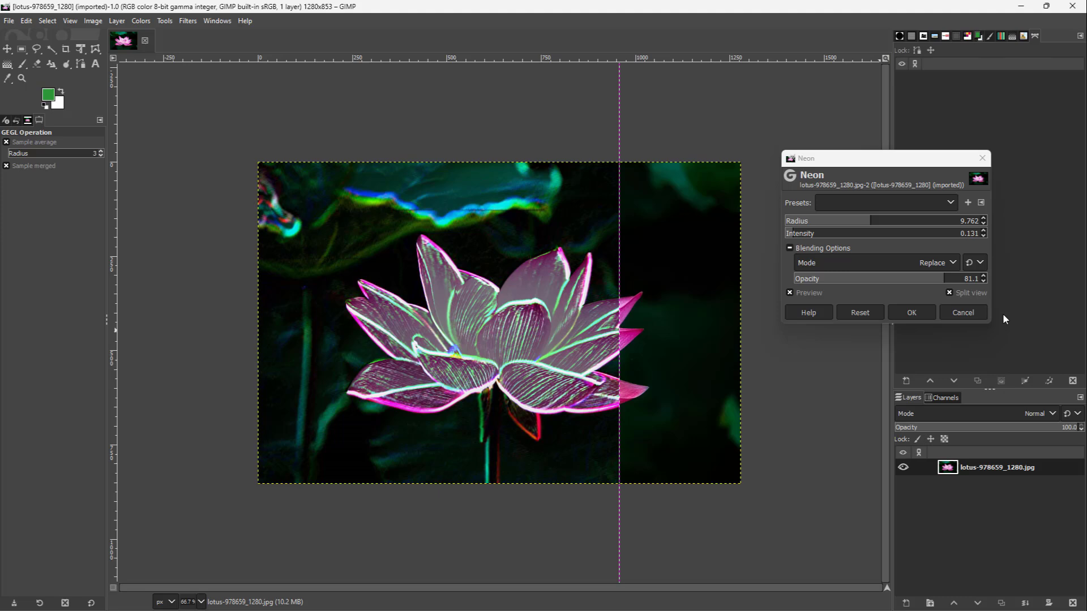
click(951, 293)
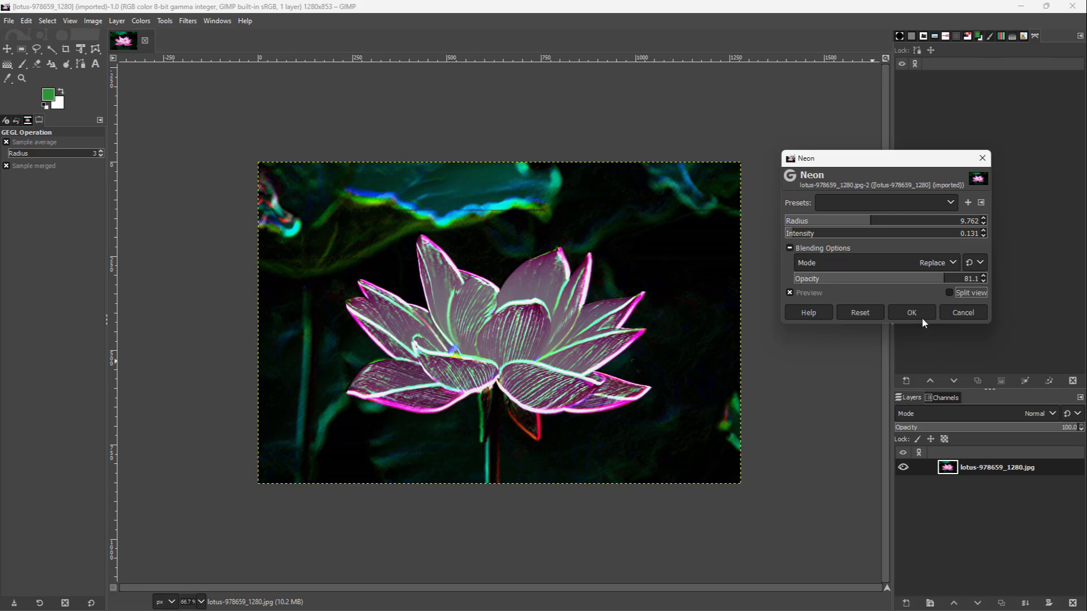
click(911, 313)
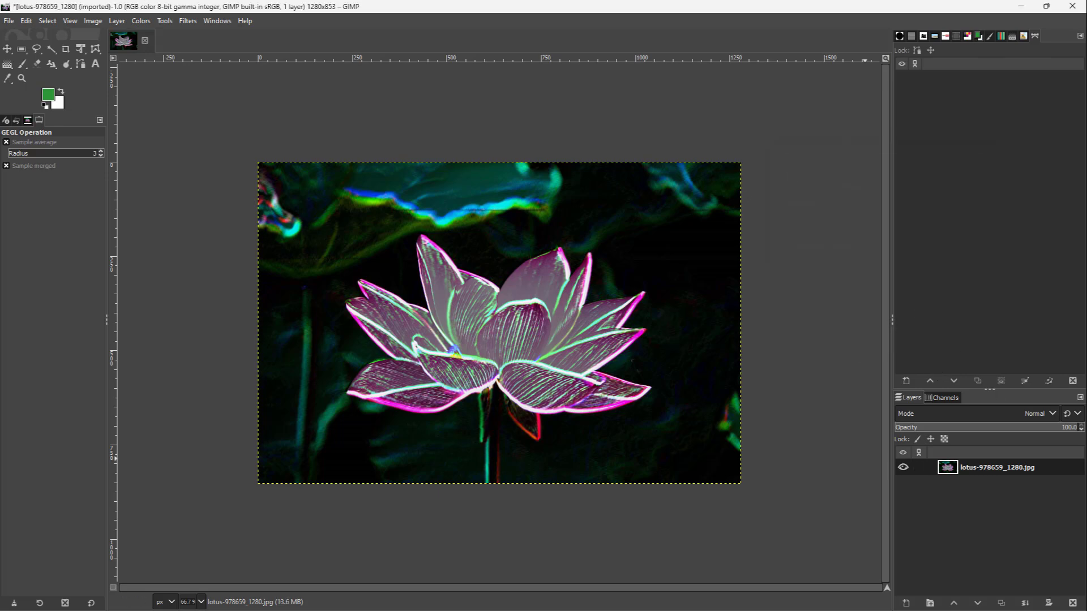